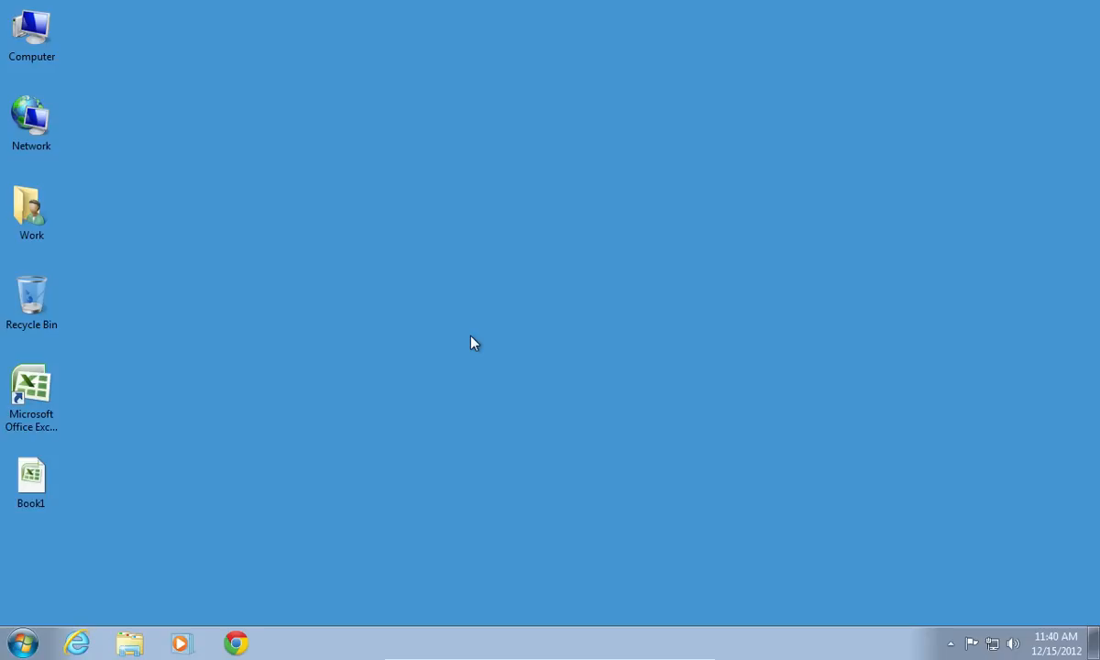
{"action": "mouse_move", "coordinate": [326, 377]}
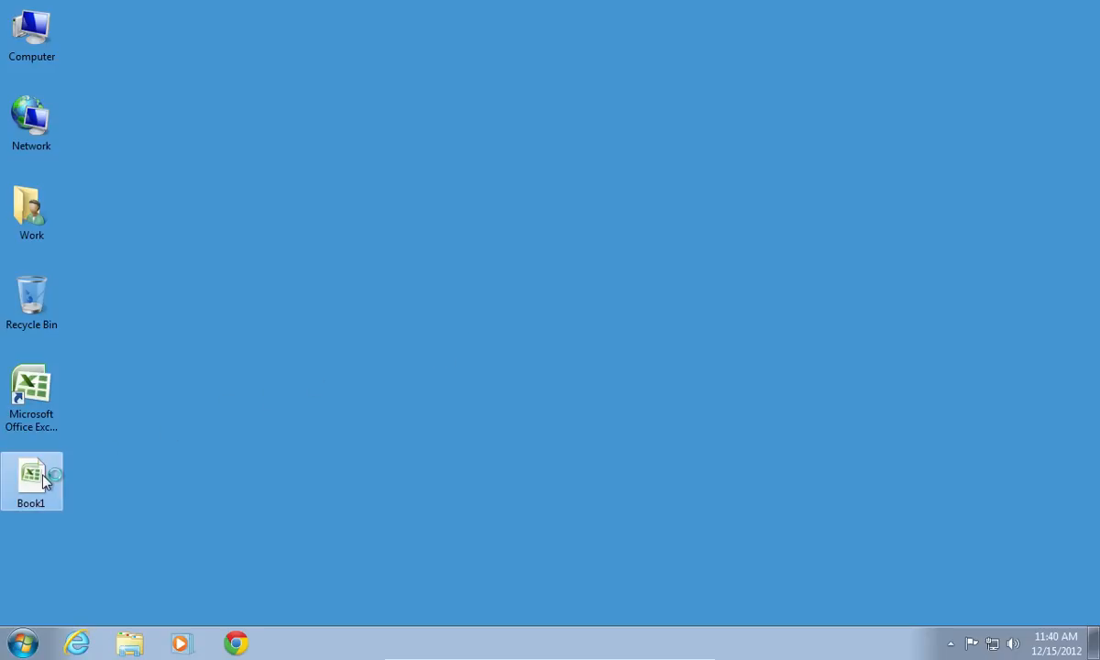
Step: Open Book1, extend the bins to 55 and fill E2:E12 with =FREQUENCY(A2:A17,C2:C12) as an array formula
{"action": "double_click", "coordinate": [31, 480]}
{"action": "type", "text": "=C2"}
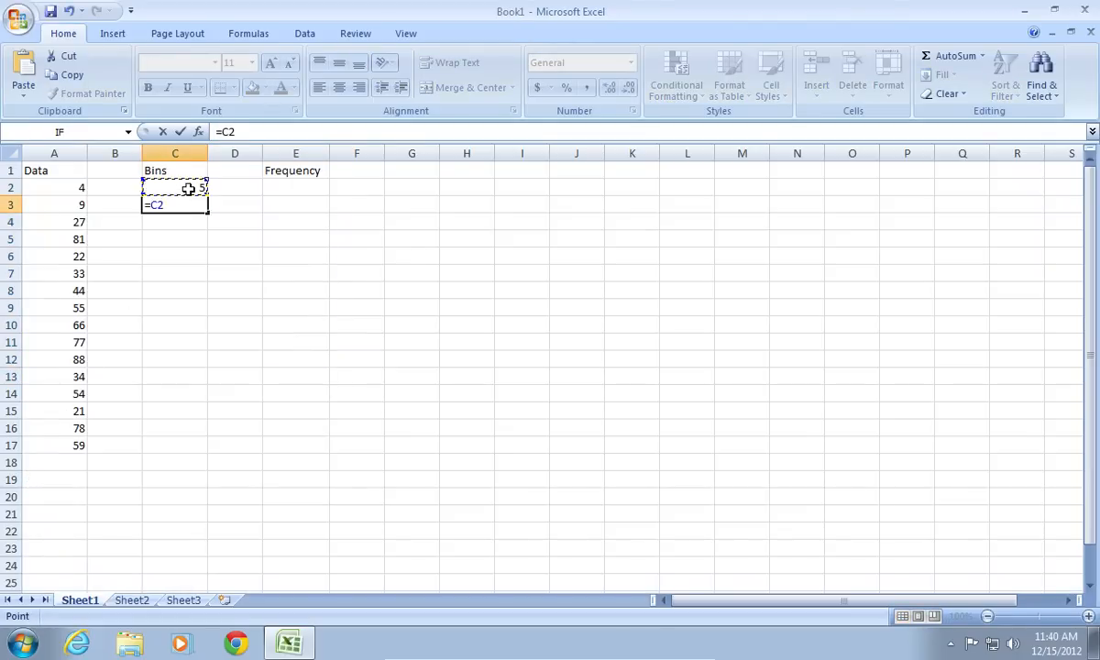
{"action": "left_click_drag", "start_coordinate": [175, 187], "coordinate": [174, 360]}
{"action": "type", "text": "=frequency(A2:A17"}
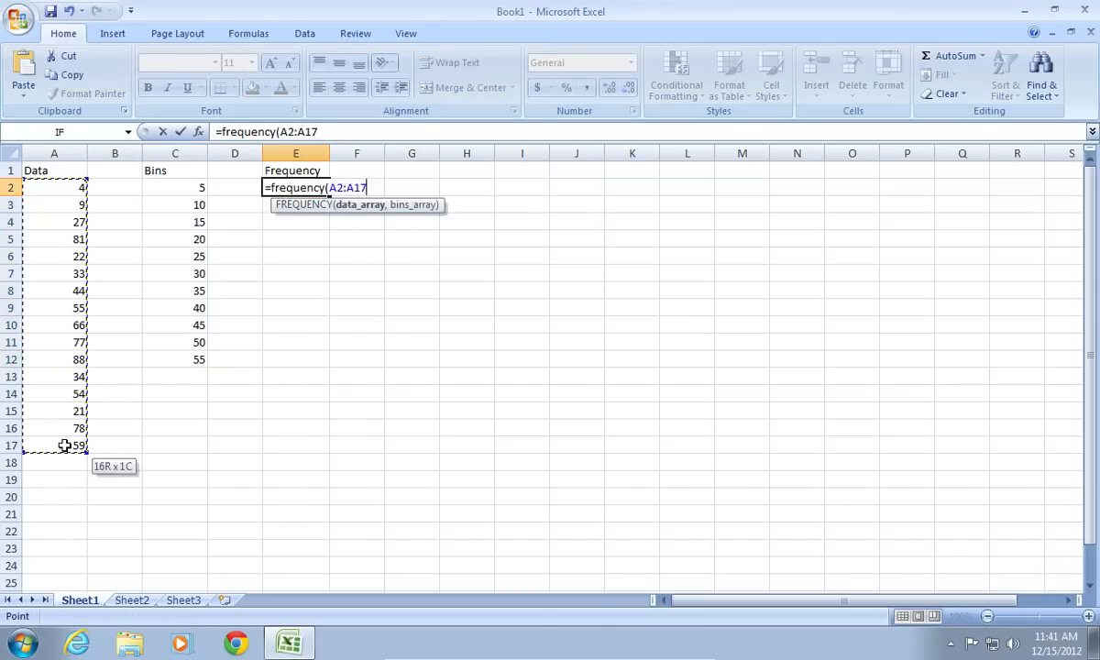
{"action": "key", "text": "Return"}
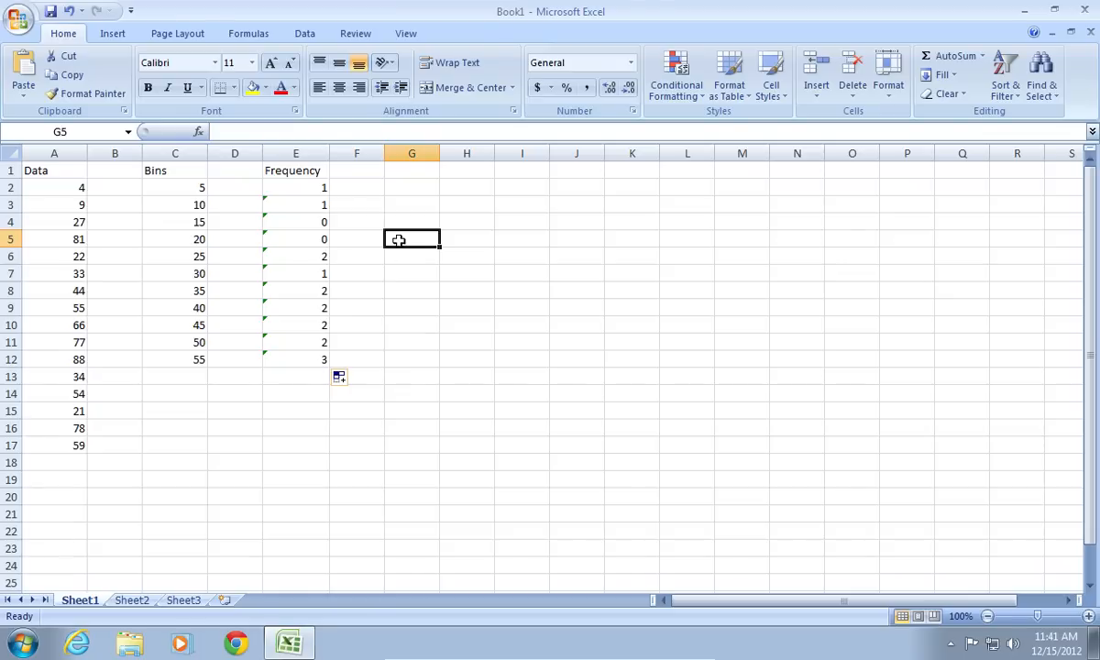
Step: Insert an empty plain 2-D column chart from the Insert tab
{"action": "left_click", "coordinate": [112, 33]}
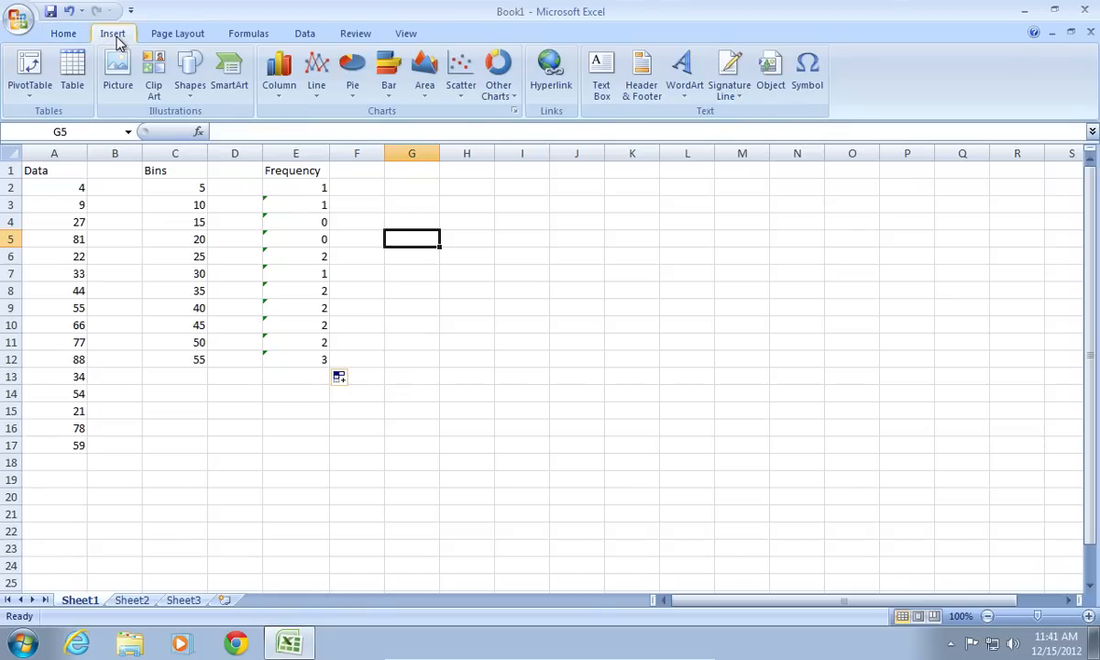
{"action": "left_click", "coordinate": [278, 73]}
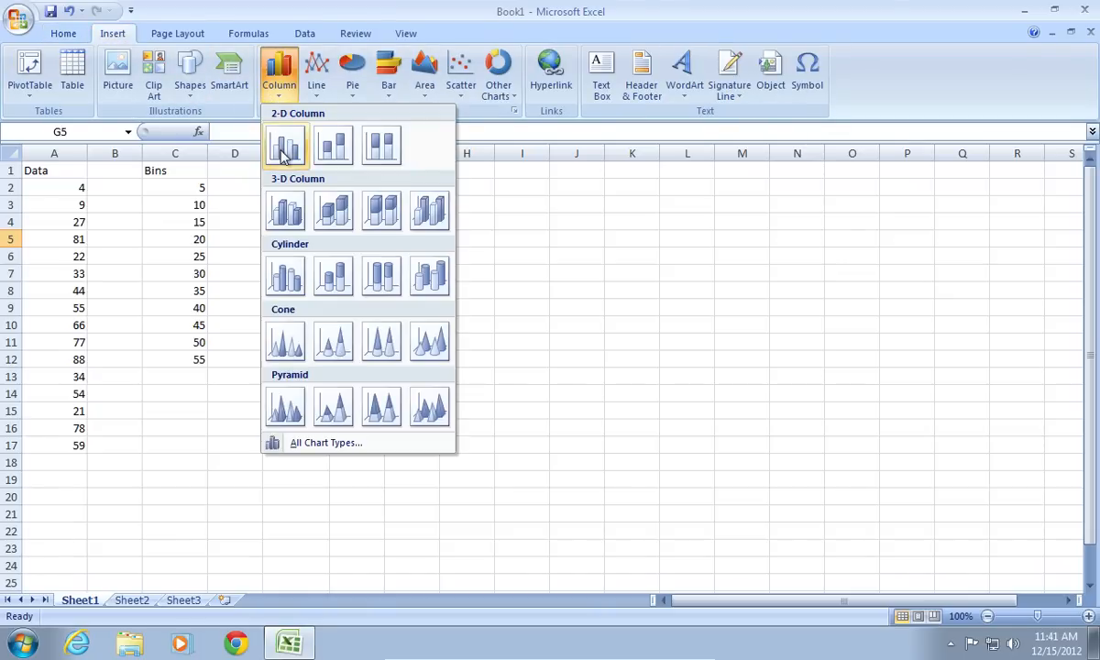
{"action": "left_click", "coordinate": [286, 147]}
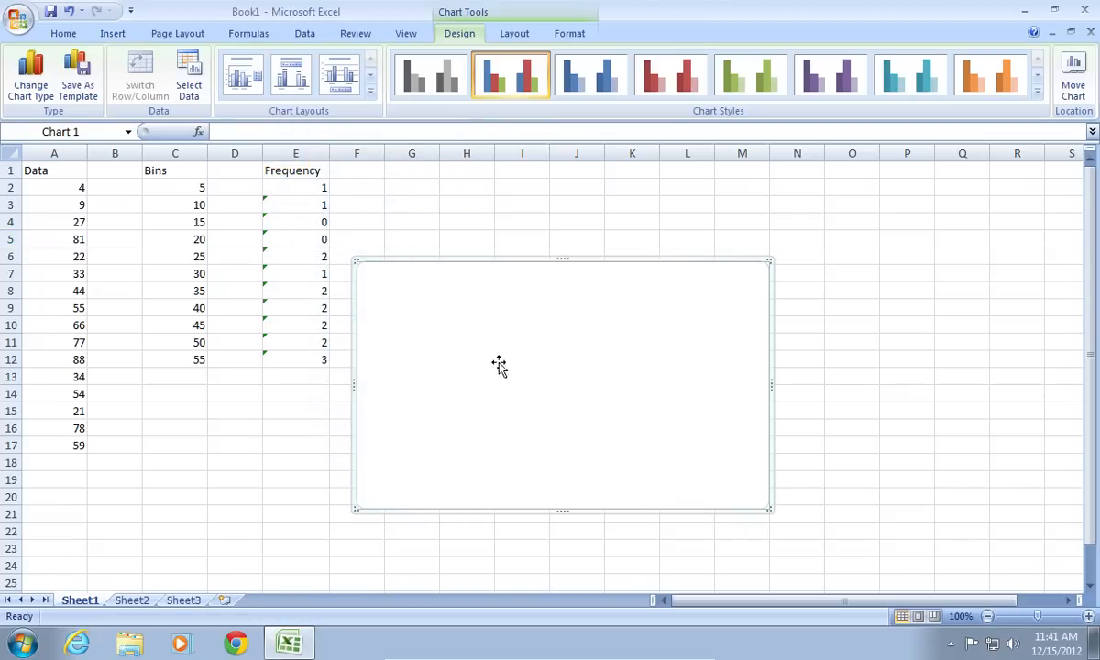
Step: Set the chart's data to Frequency E2:E12 with bins C2:C12 as horizontal axis labels
{"action": "right_click", "coordinate": [499, 364]}
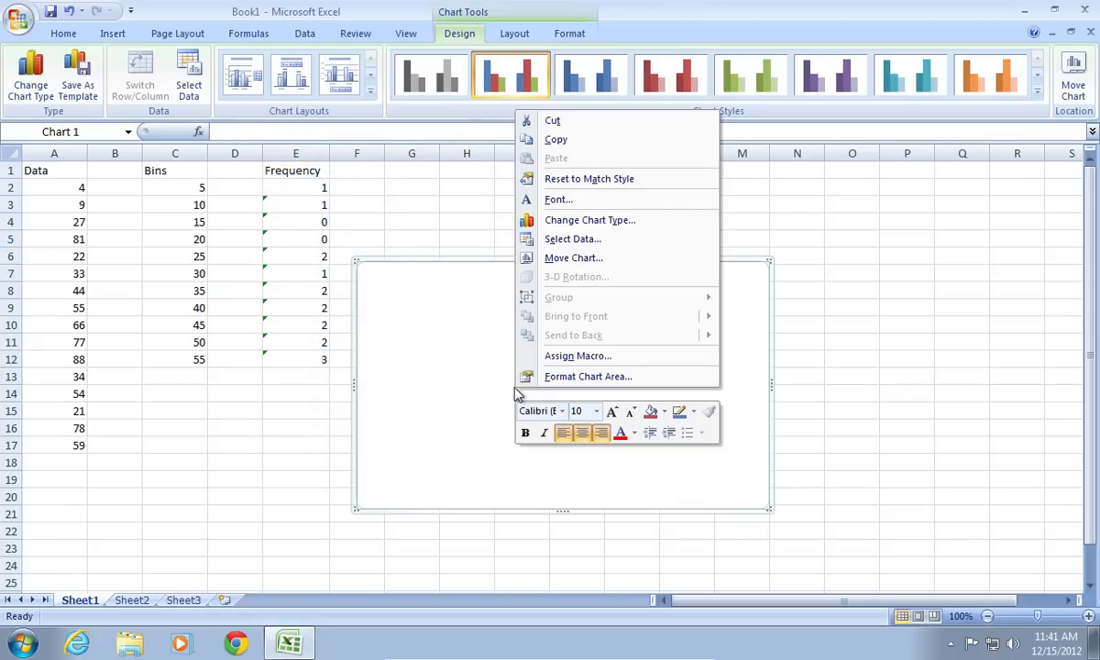
{"action": "left_click", "coordinate": [572, 239]}
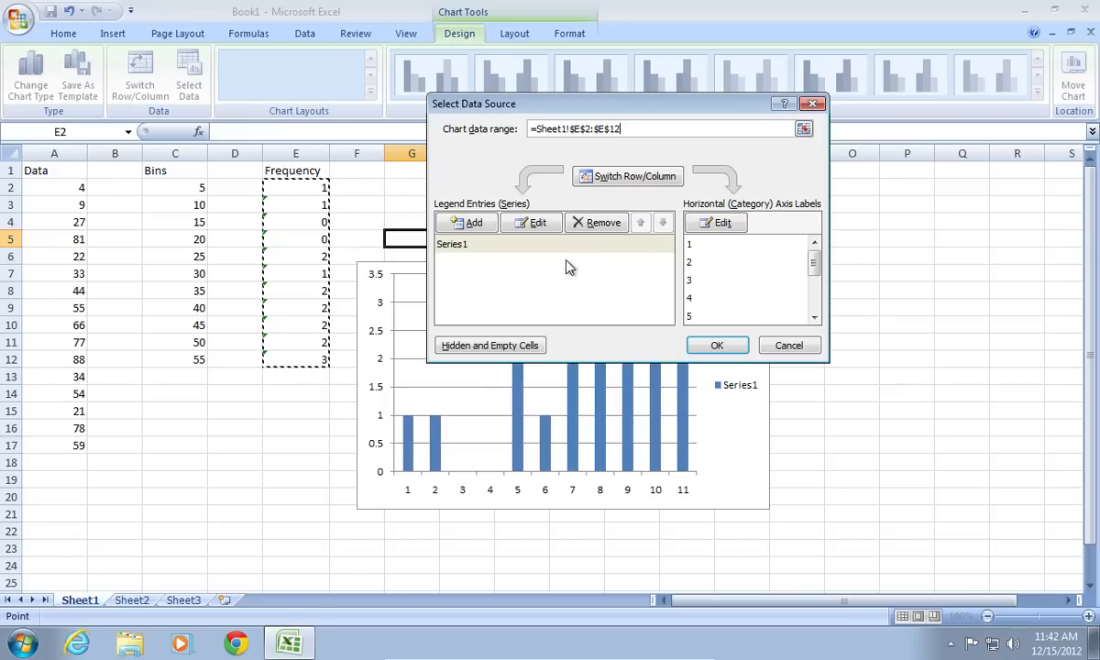
{"action": "left_click", "coordinate": [722, 224]}
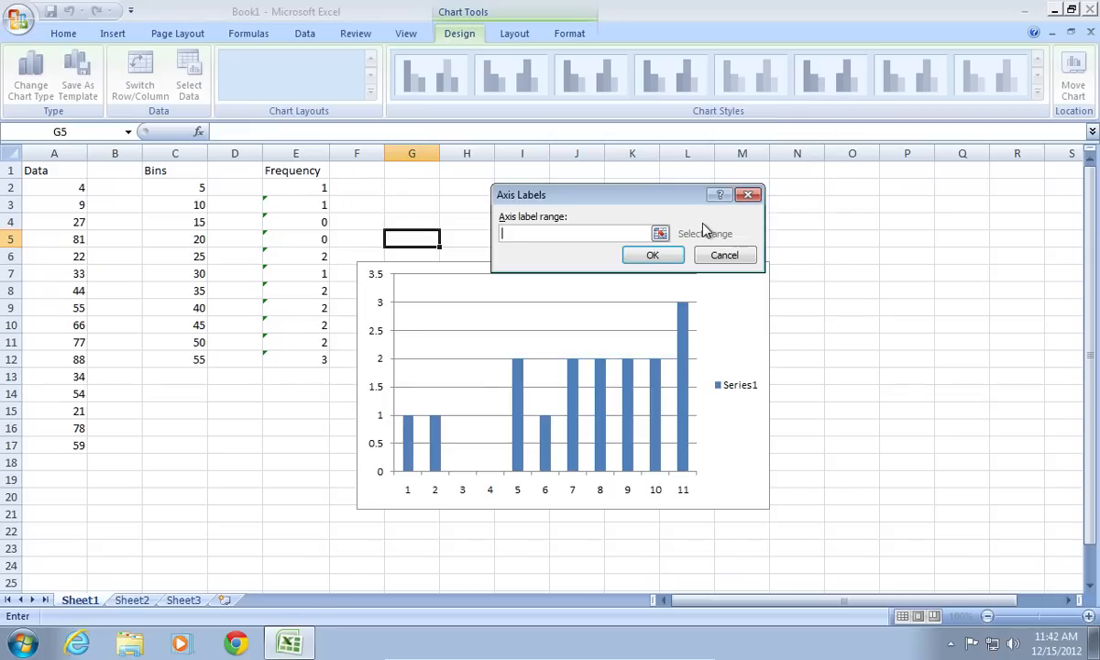
{"action": "left_click_drag", "start_coordinate": [177, 187], "coordinate": [177, 325]}
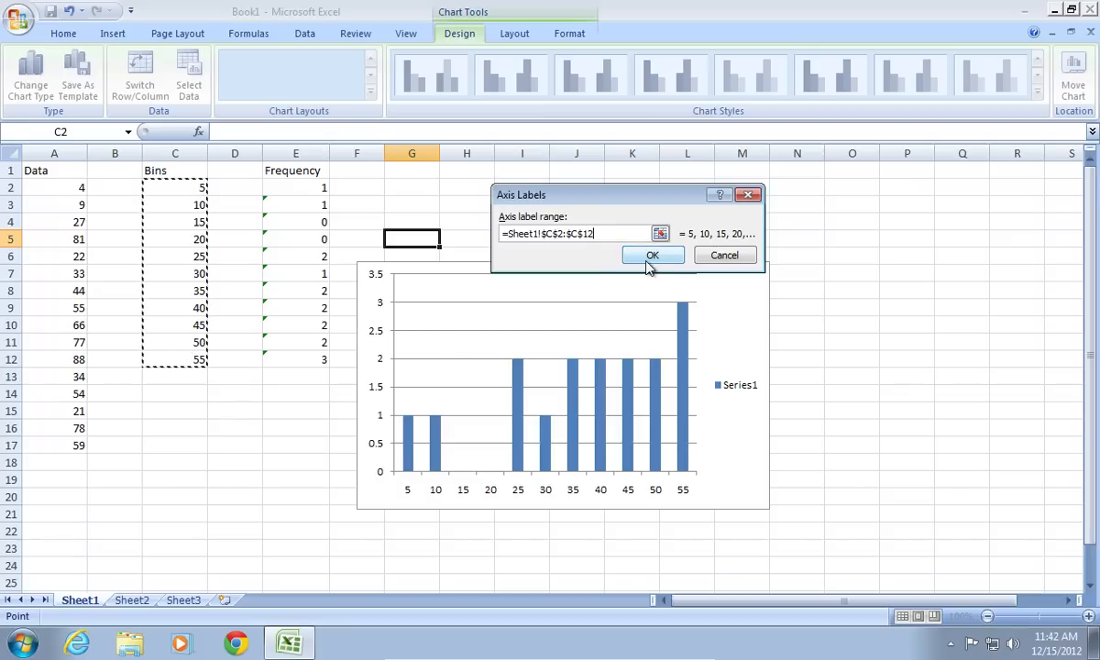
{"action": "left_click", "coordinate": [653, 255]}
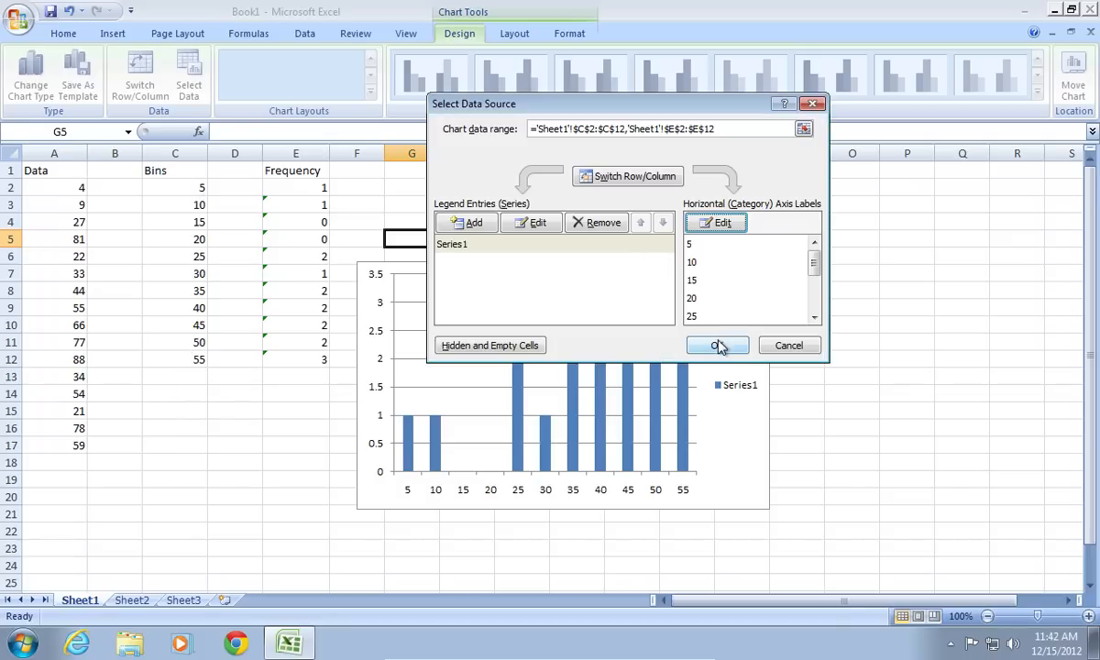
{"action": "left_click", "coordinate": [719, 345]}
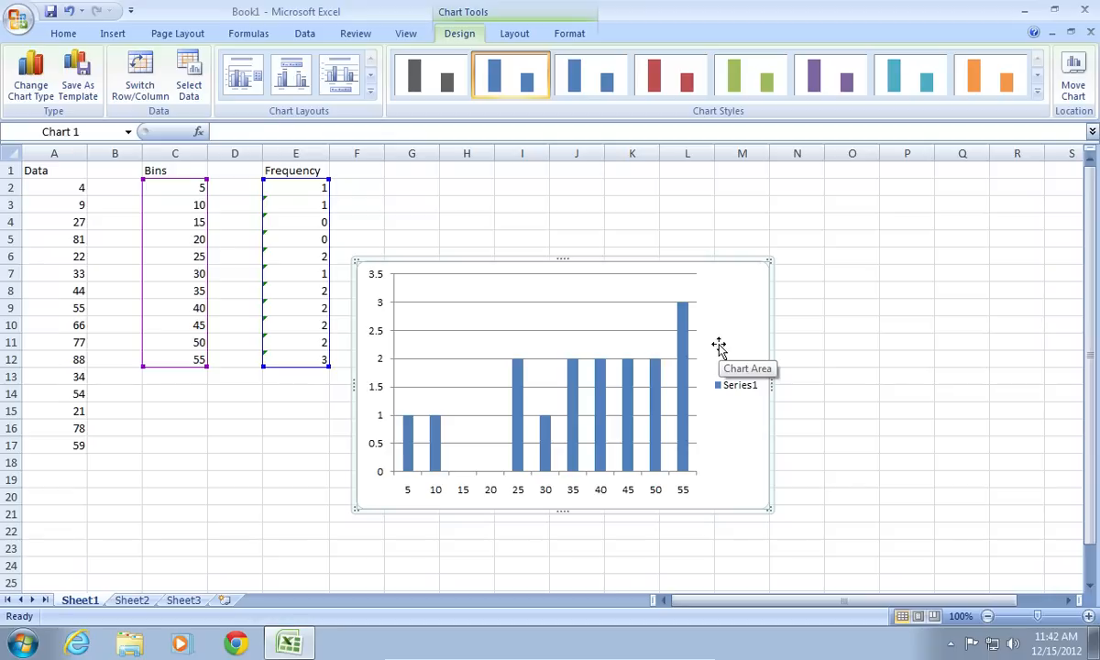
Step: Remove the Series1 legend from the chart
{"action": "left_click", "coordinate": [741, 385]}
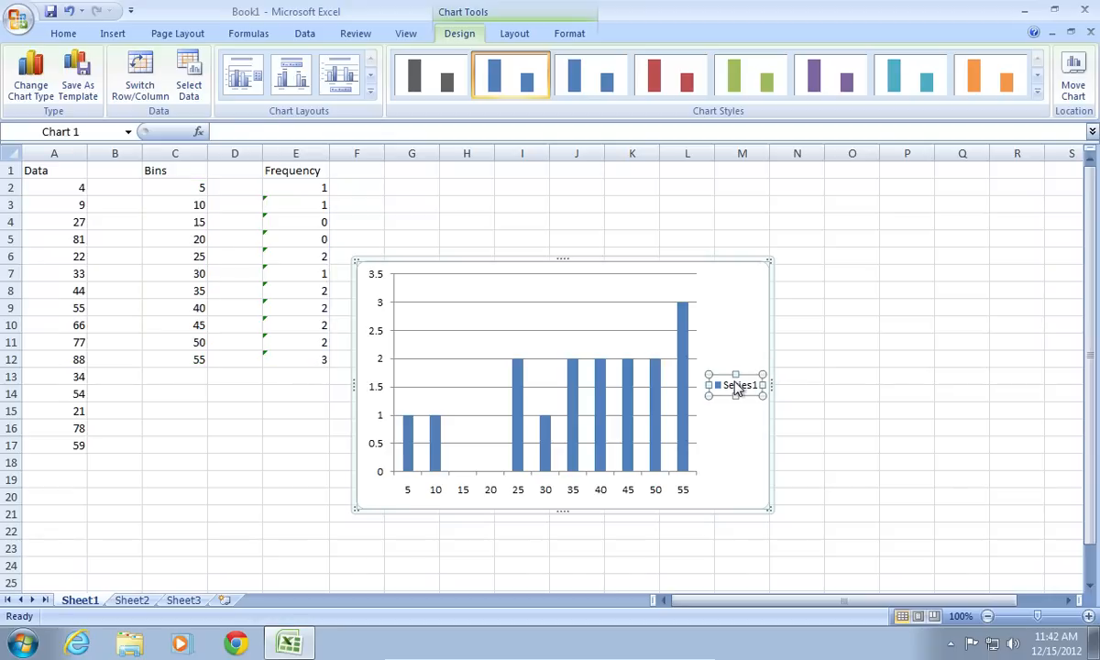
{"action": "left_click", "coordinate": [1038, 92]}
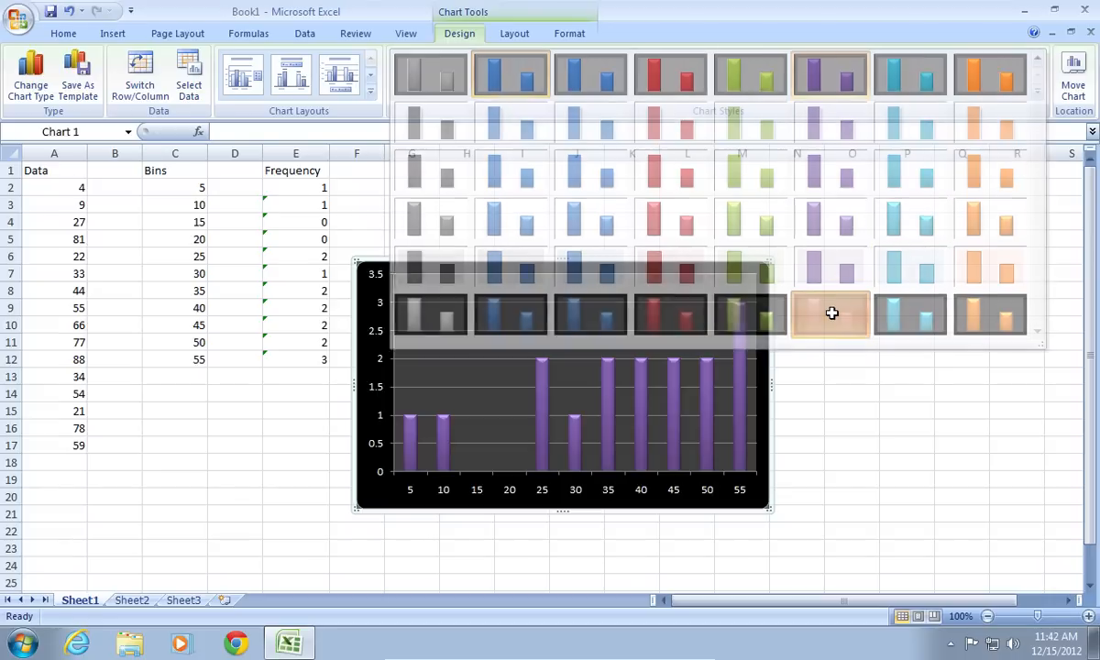
Step: Apply the purple-on-black chart style and Layout 8 with touching columns and titles
{"action": "left_click", "coordinate": [829, 313]}
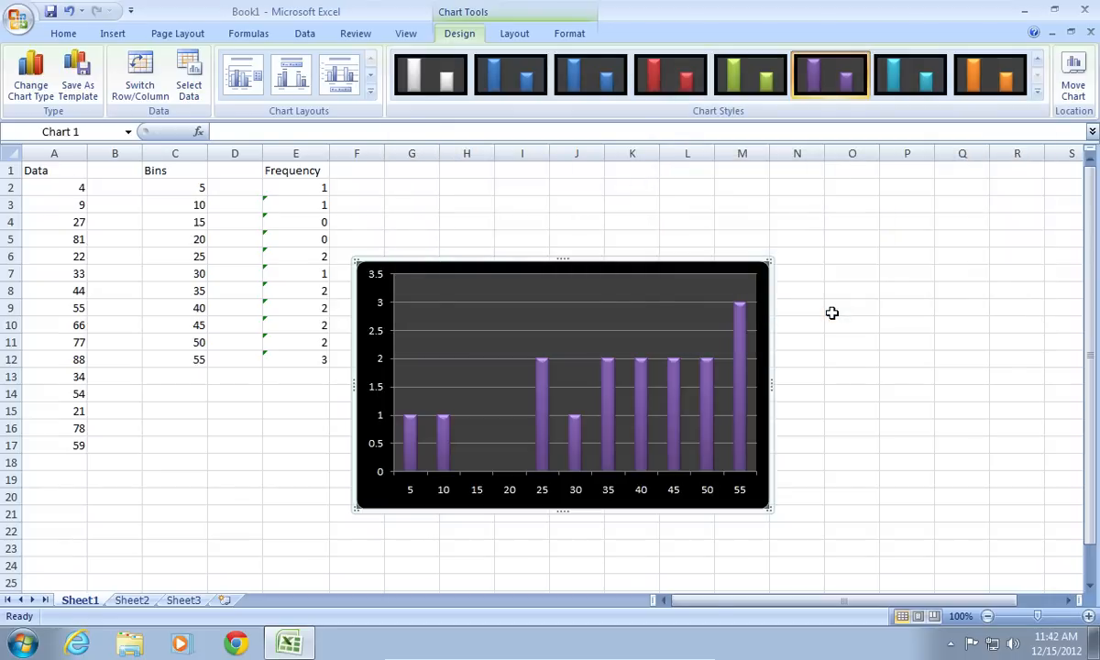
{"action": "mouse_move", "coordinate": [370, 95]}
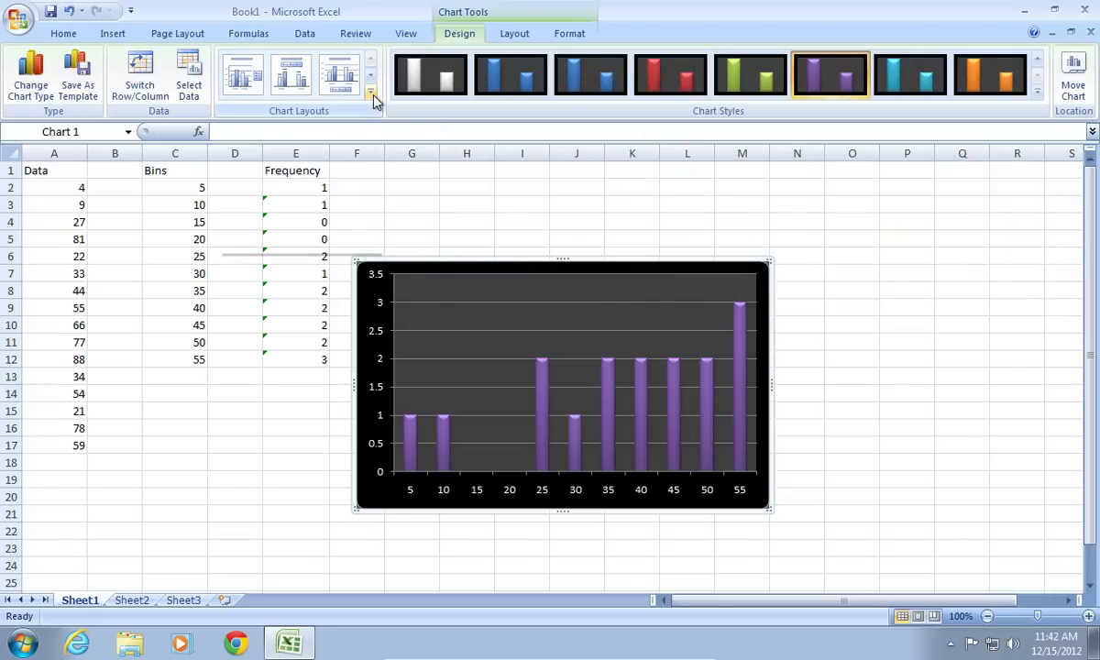
{"action": "left_click", "coordinate": [370, 93]}
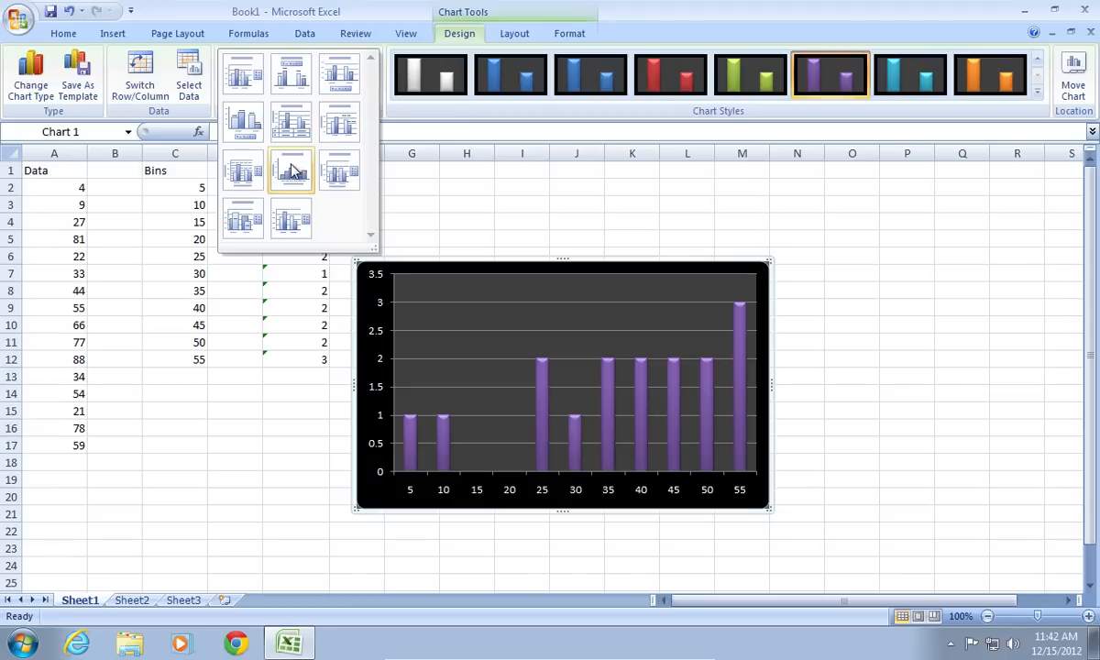
{"action": "mouse_move", "coordinate": [292, 173]}
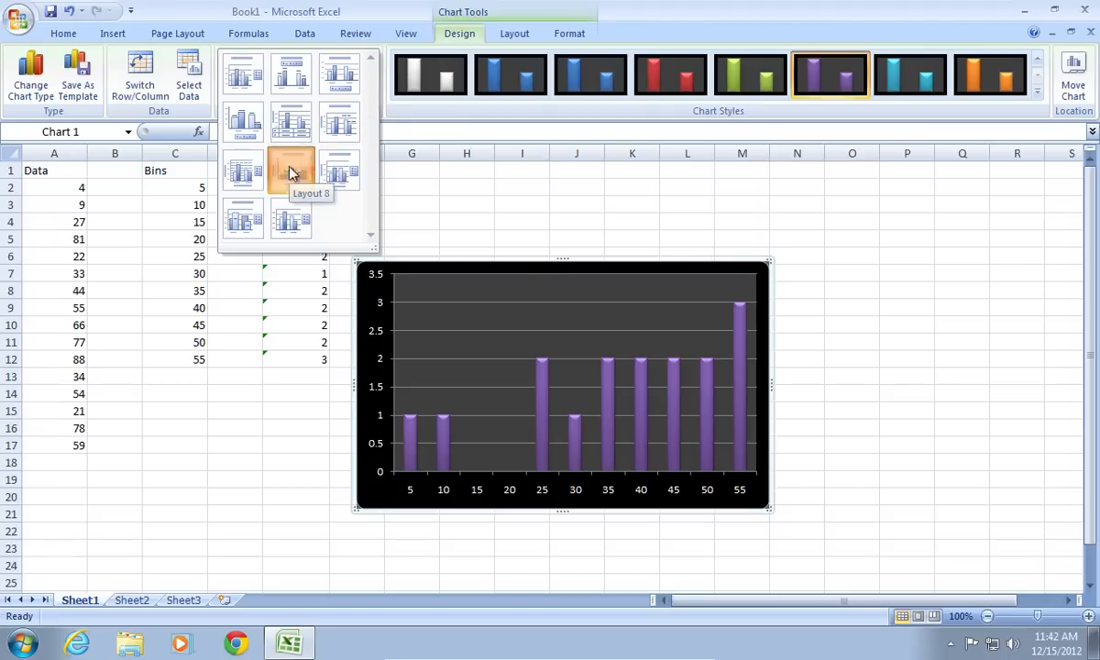
{"action": "left_click", "coordinate": [291, 172]}
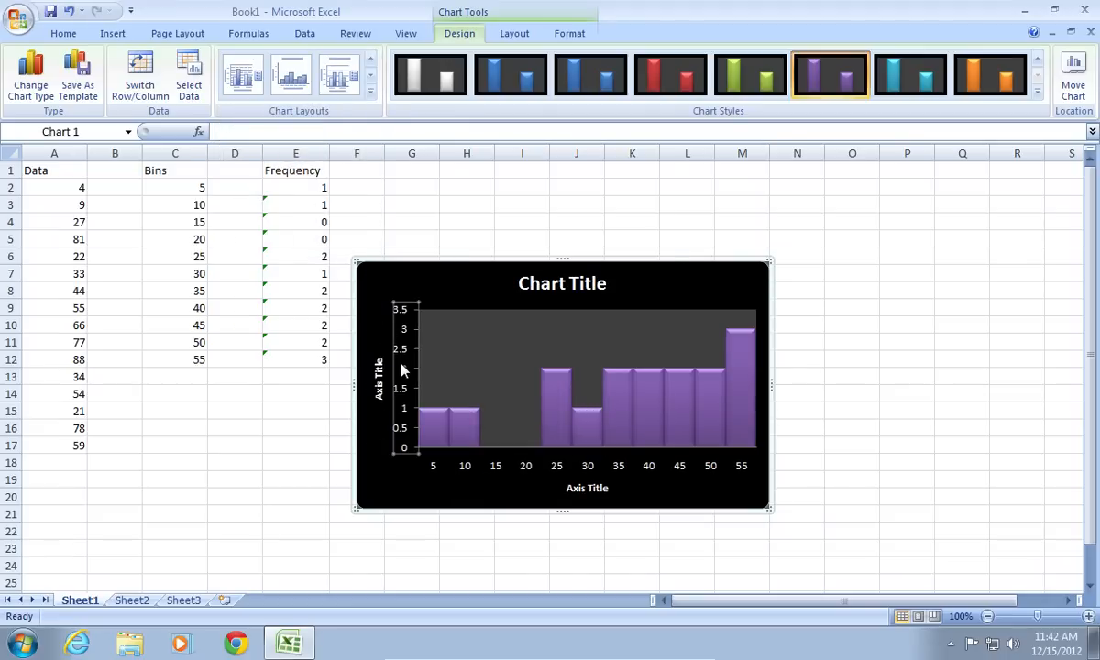
Step: Format the vertical axis with fixed Maximum 4 and Major unit 1
{"action": "right_click", "coordinate": [401, 367]}
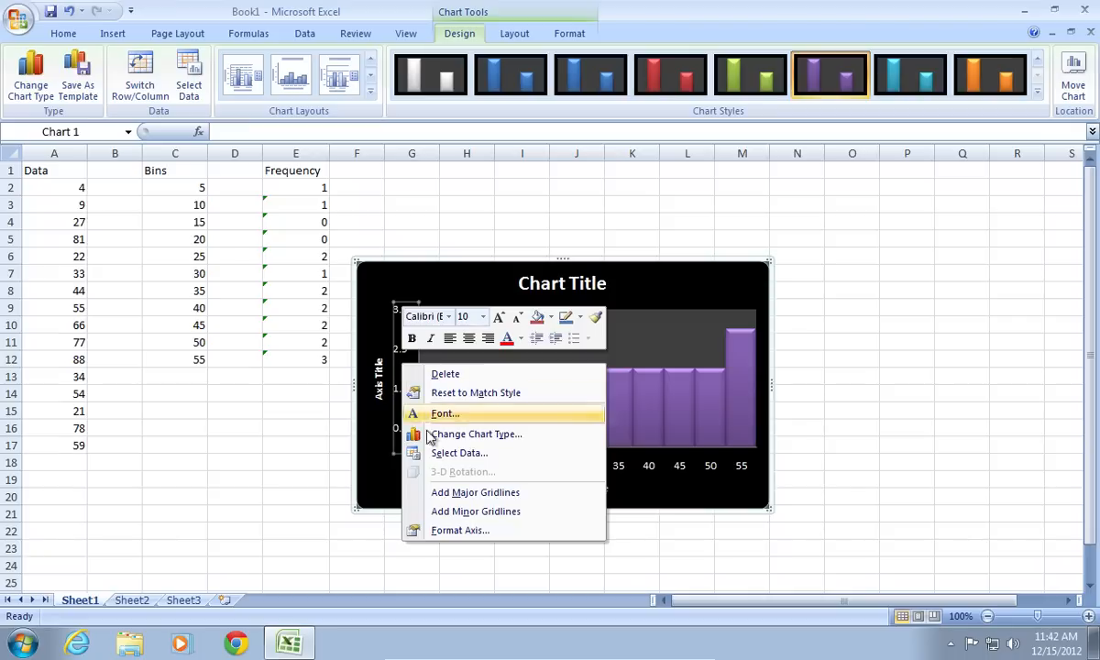
{"action": "left_click", "coordinate": [458, 530]}
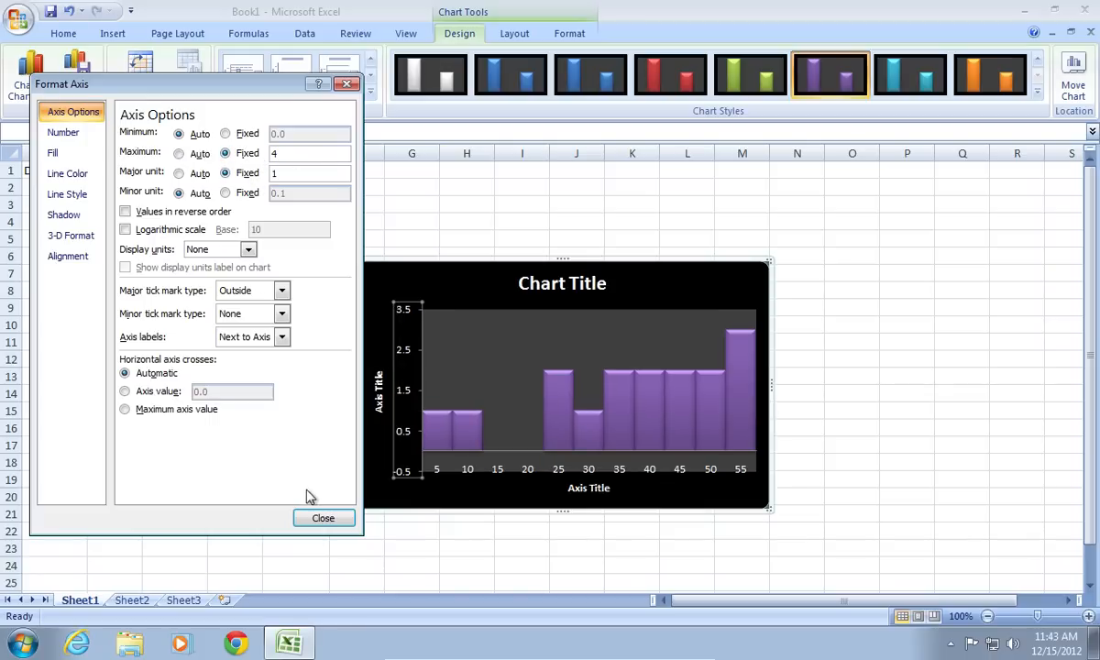
{"action": "left_click", "coordinate": [323, 517]}
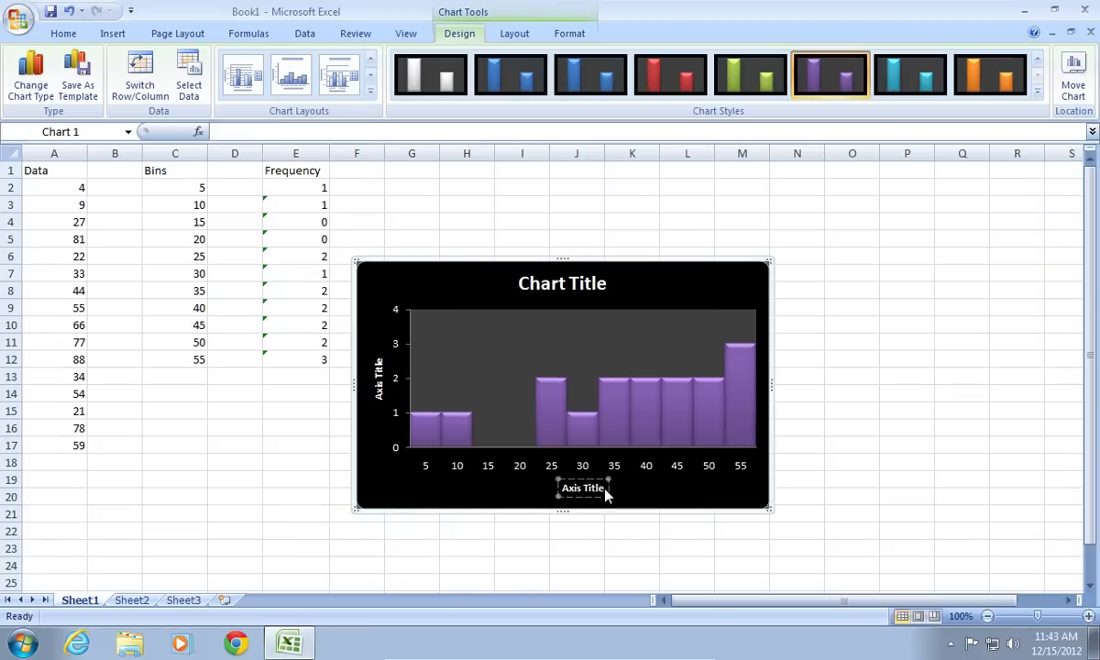